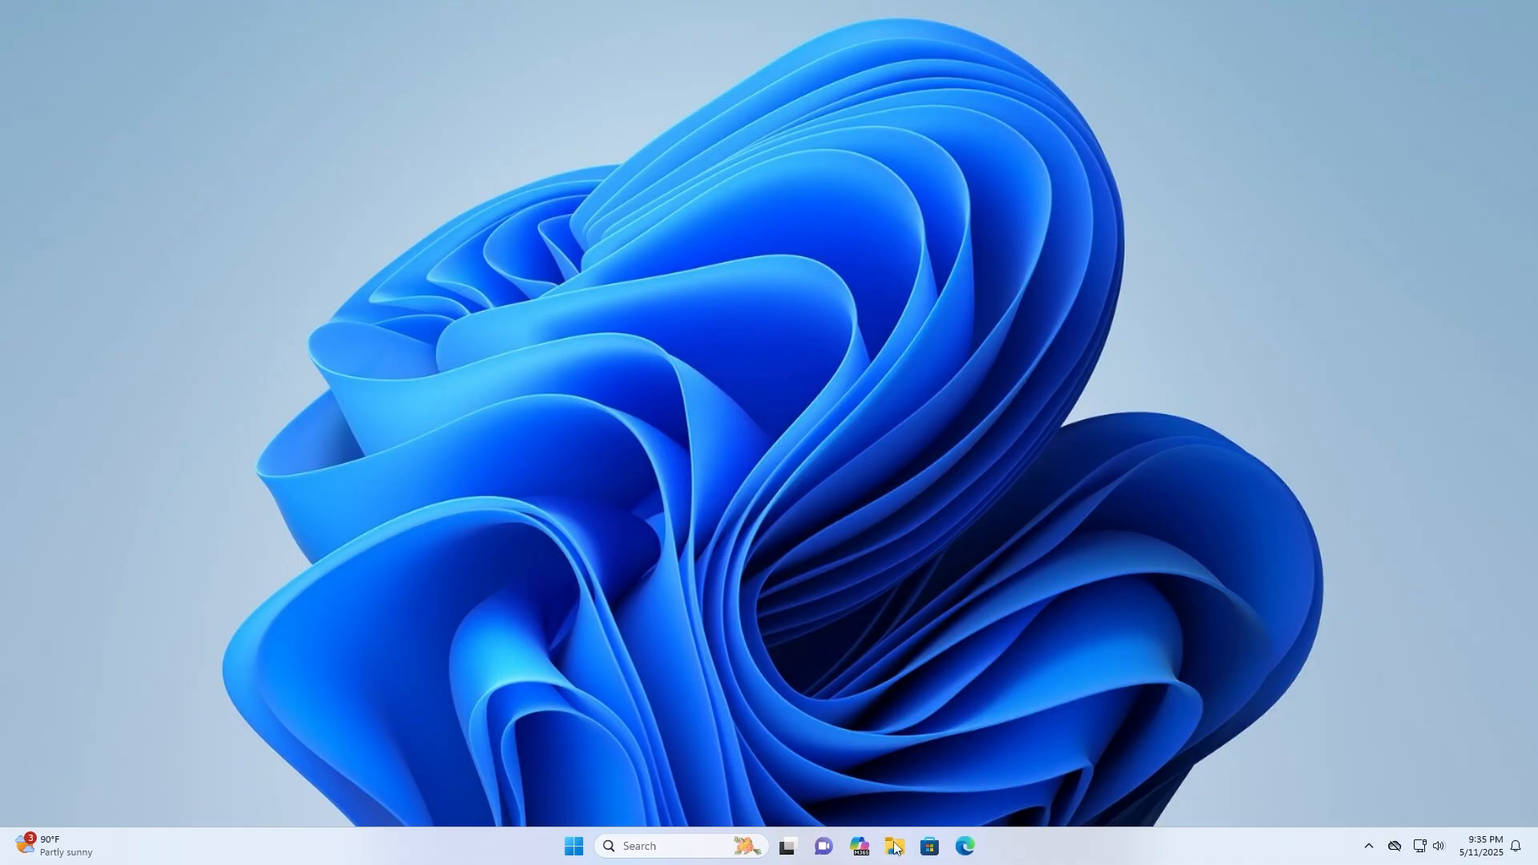
Show This PC listing Local Disk (C:), DVD Drive (D:) and New Volume (E:)
click(893, 846)
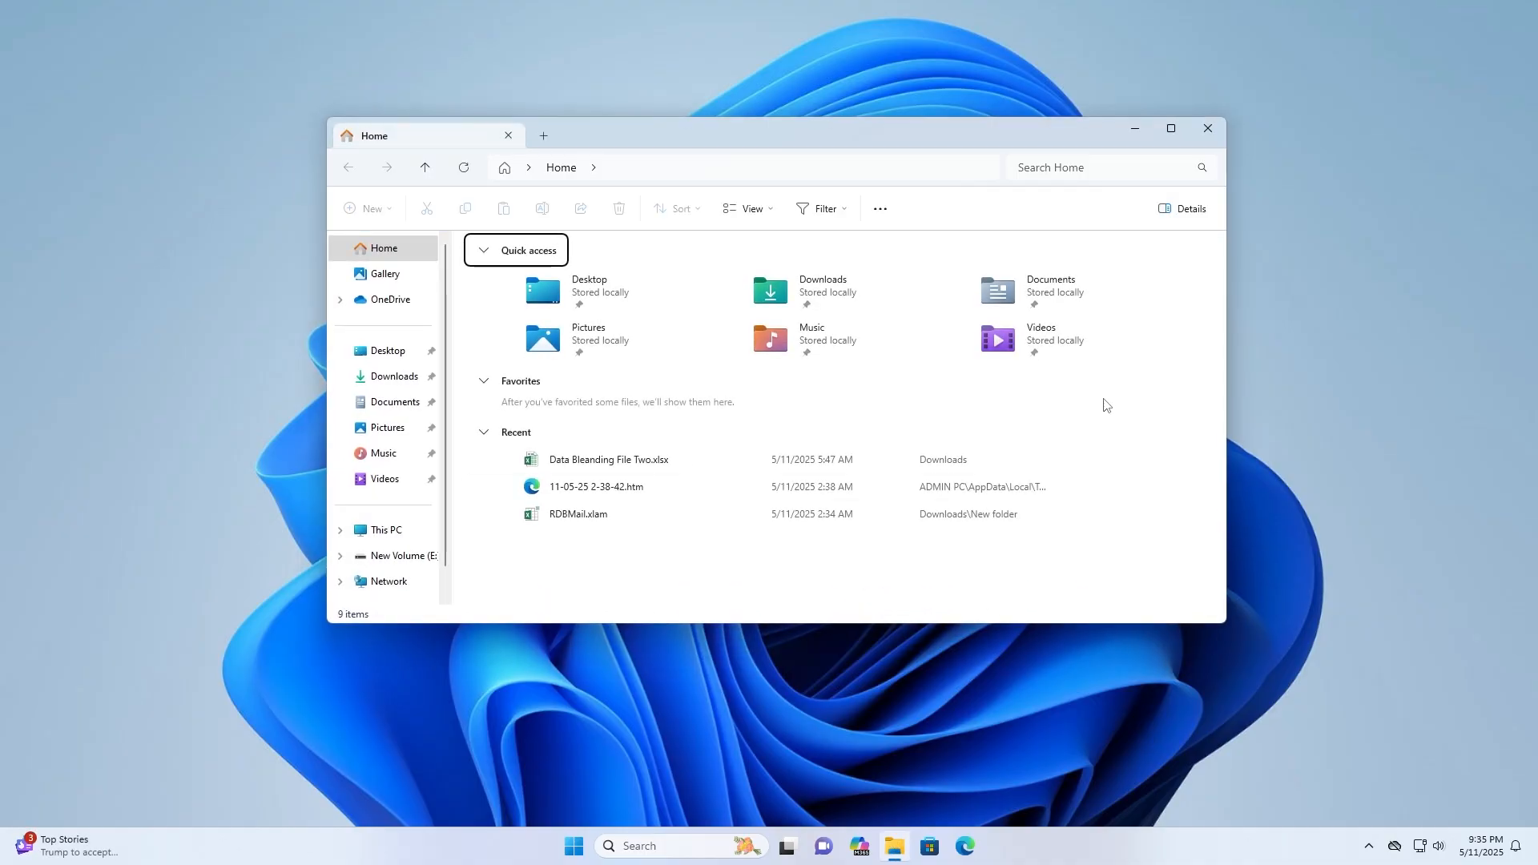
mouse_move(383, 530)
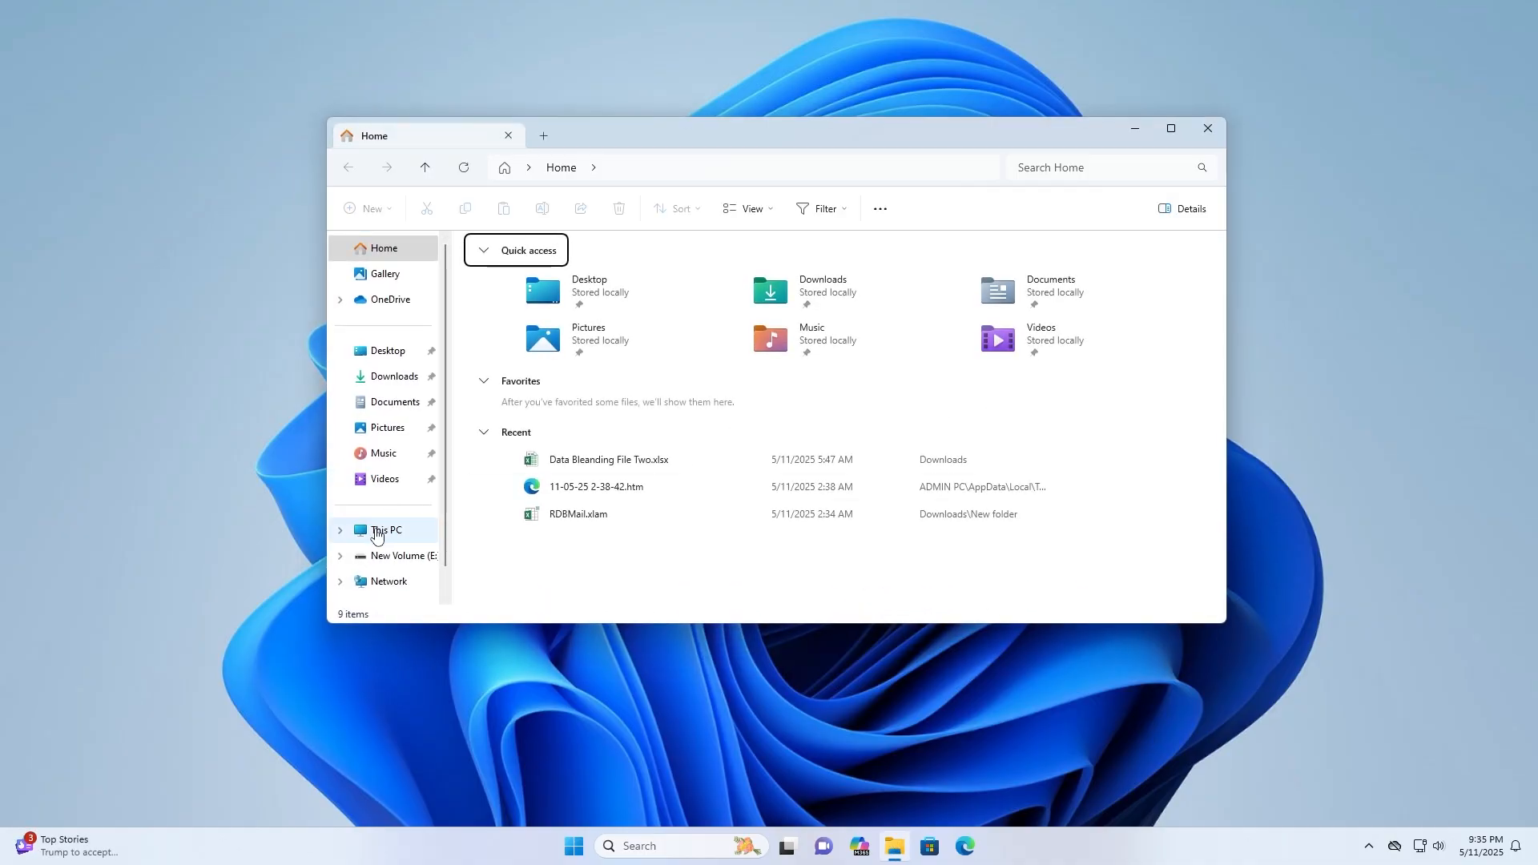
click(1169, 128)
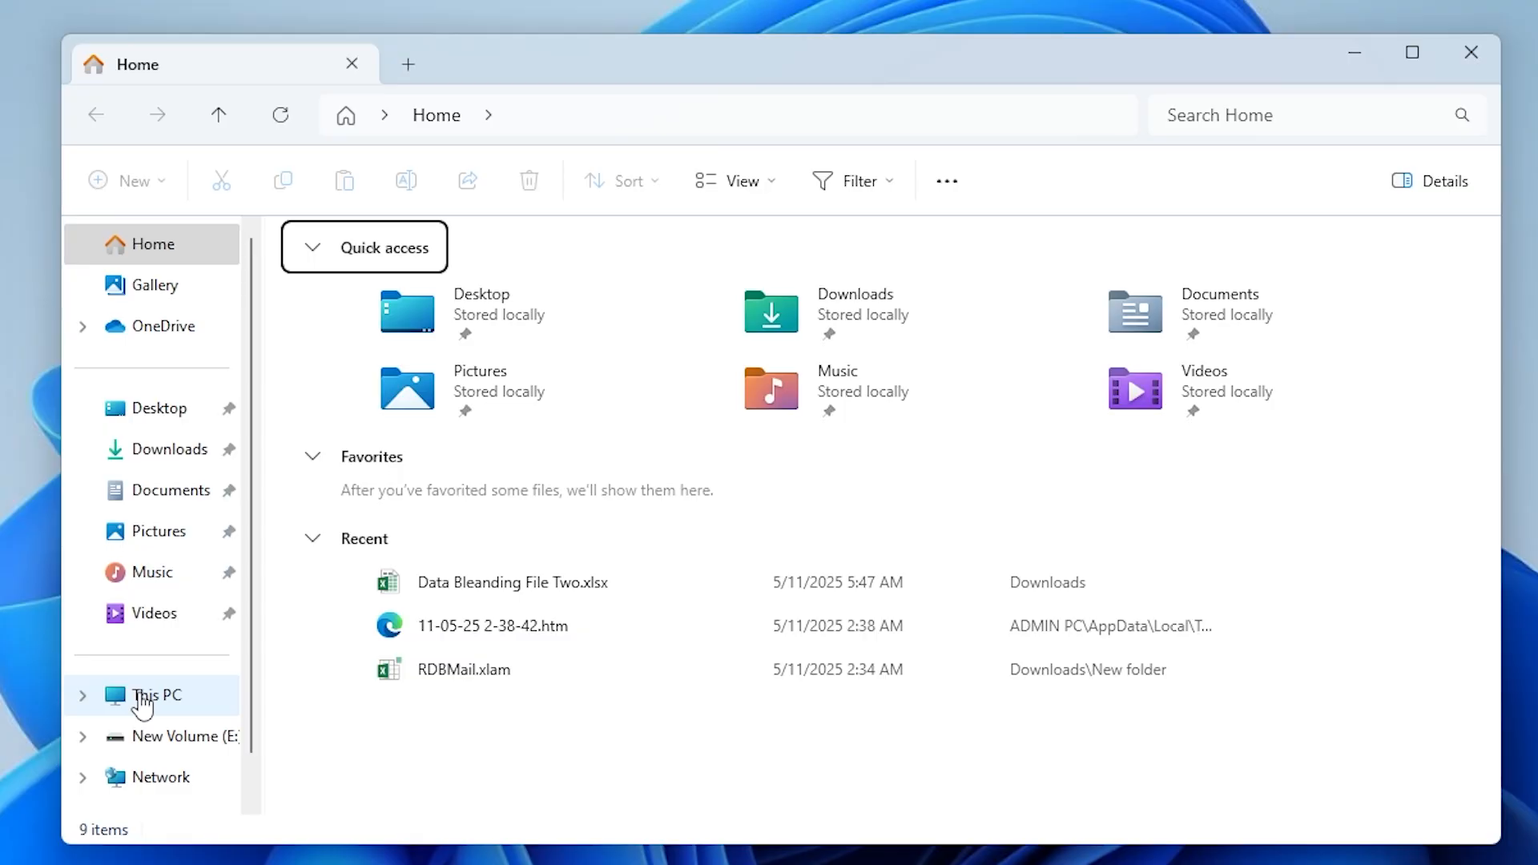
click(155, 694)
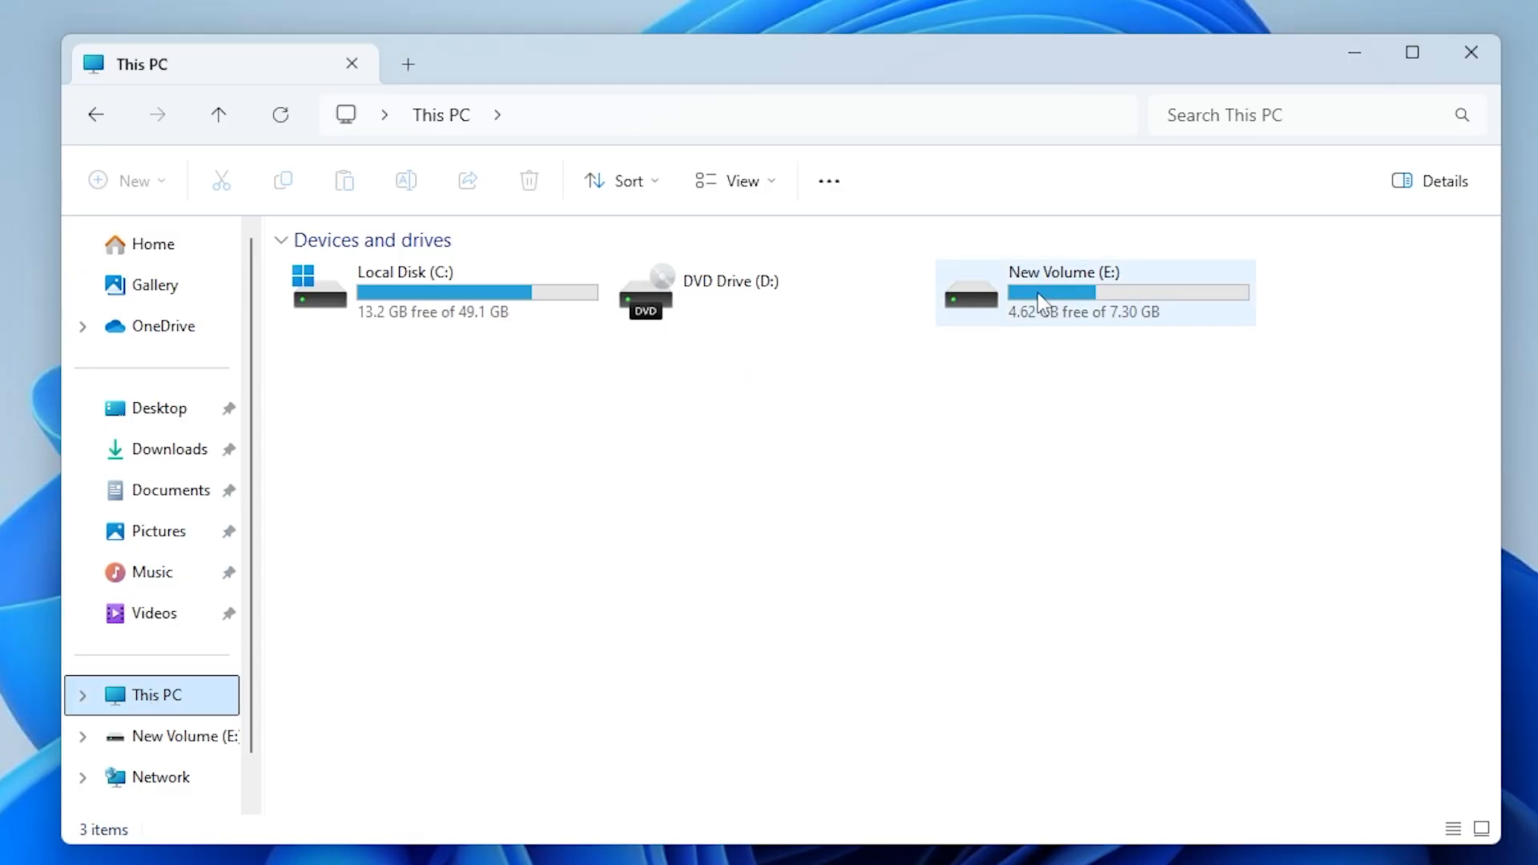
Bring up the Format dialog for New Volume (E:) from its context menu
click(1090, 291)
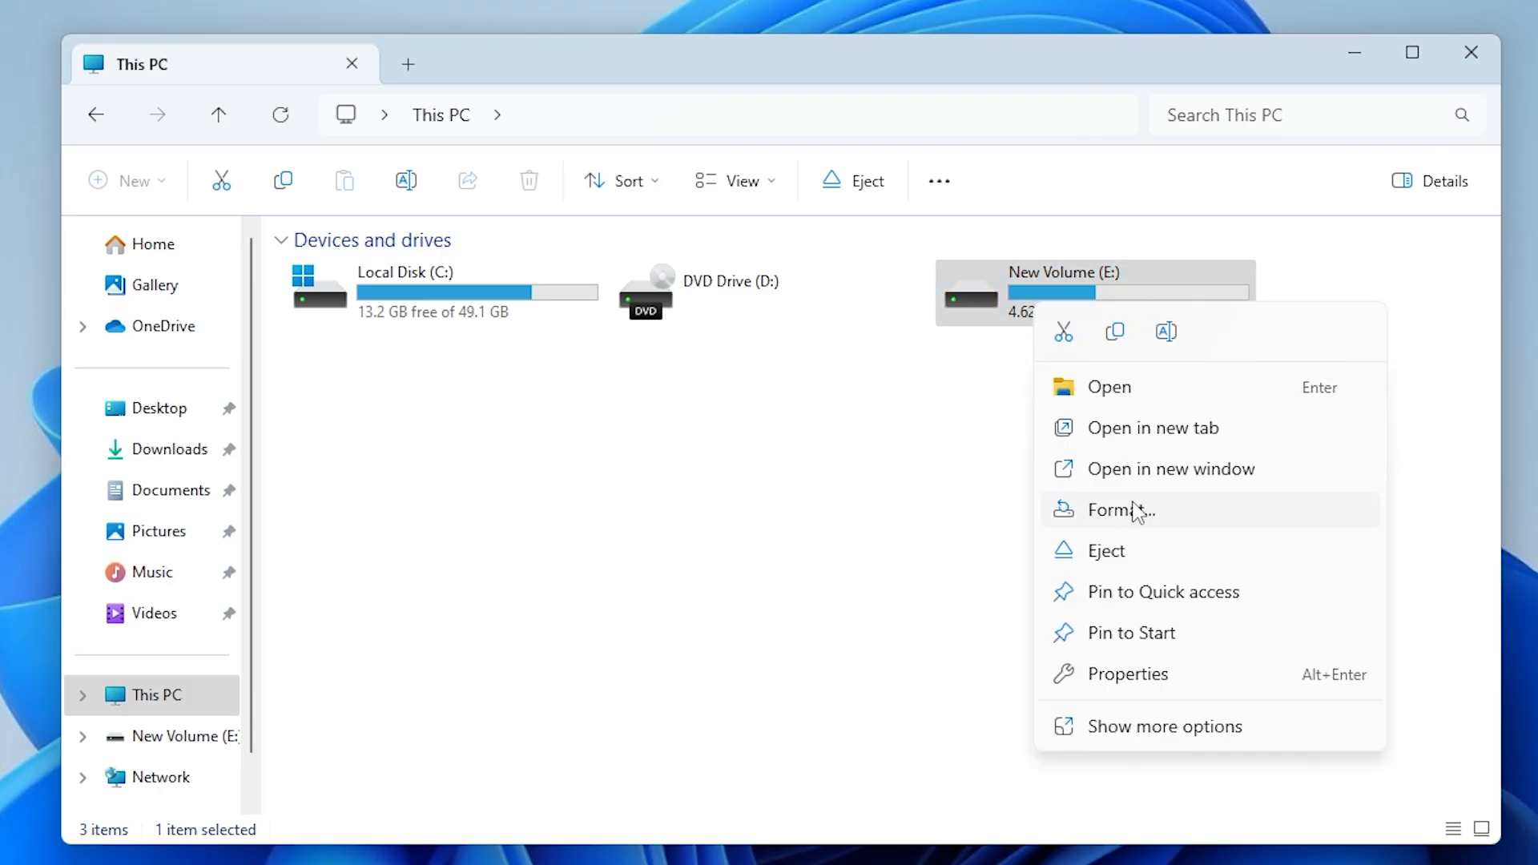
click(1120, 510)
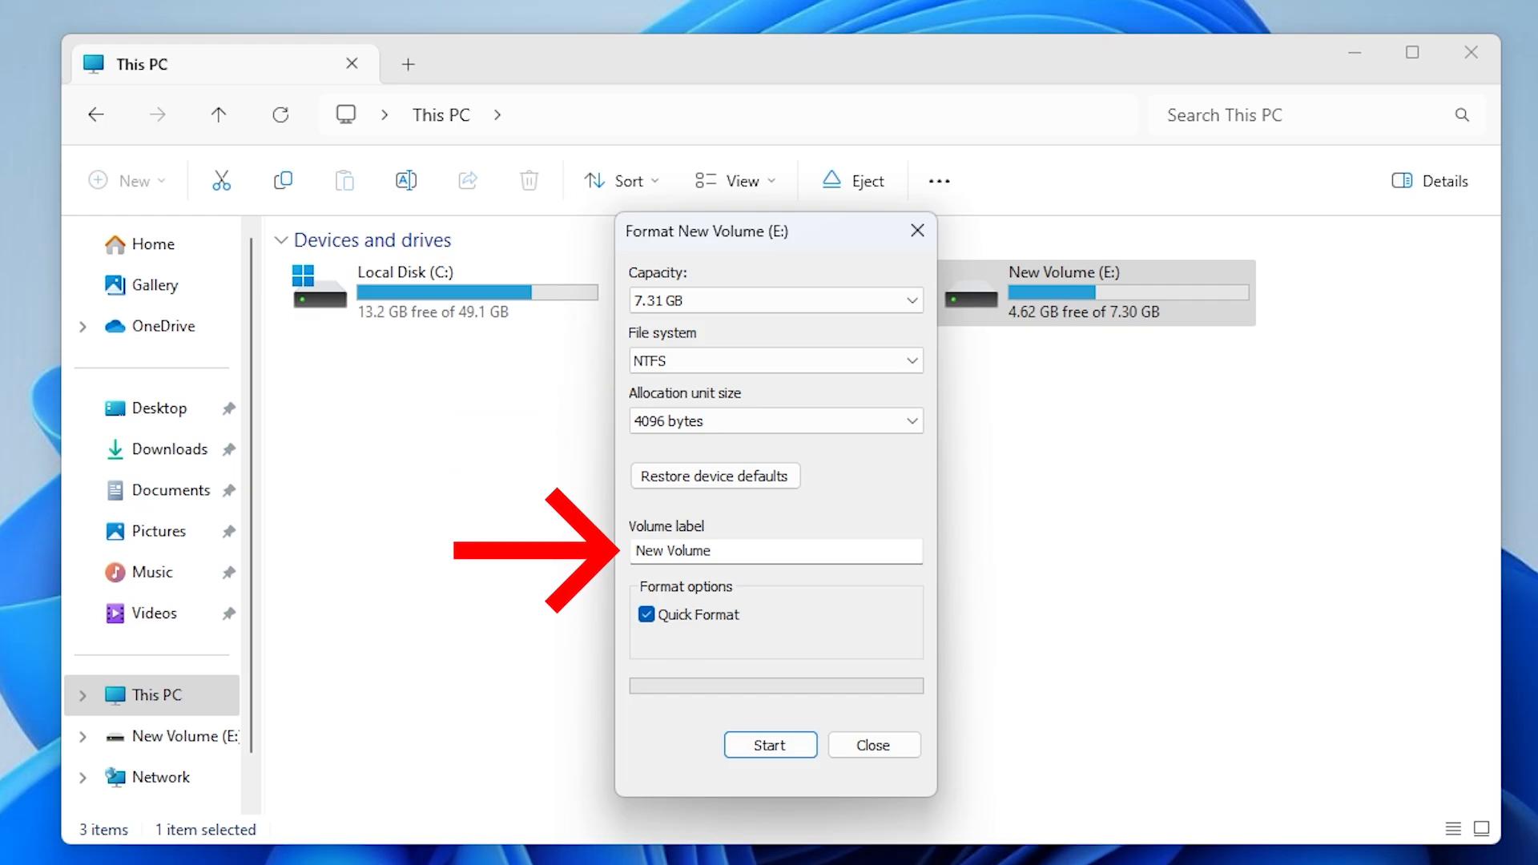
Set the volume label to TEST, leaving Quick Format checked
text(TE)
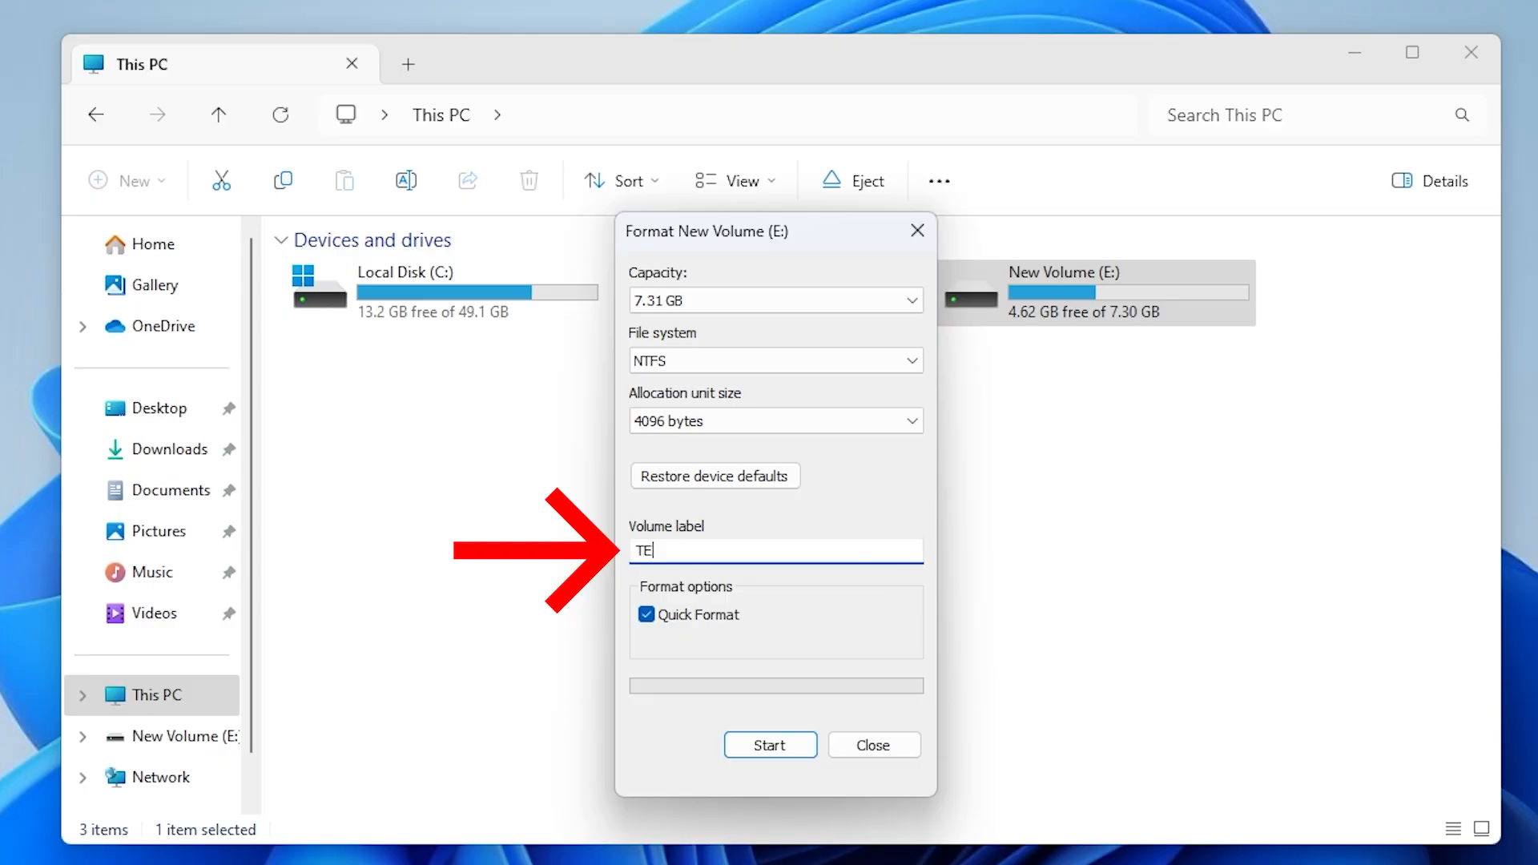
text(ST)
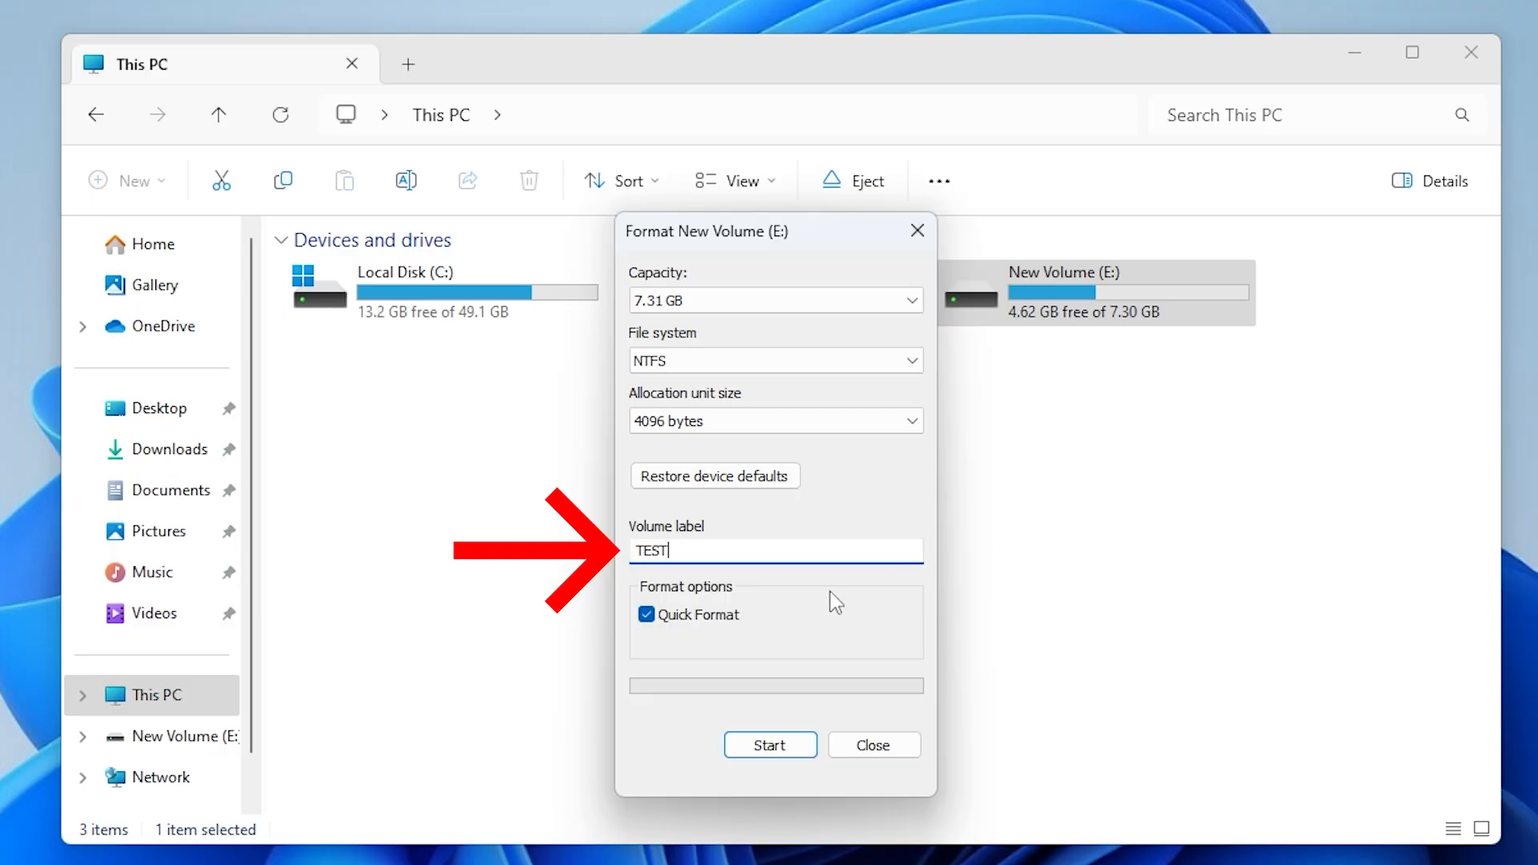
click(646, 615)
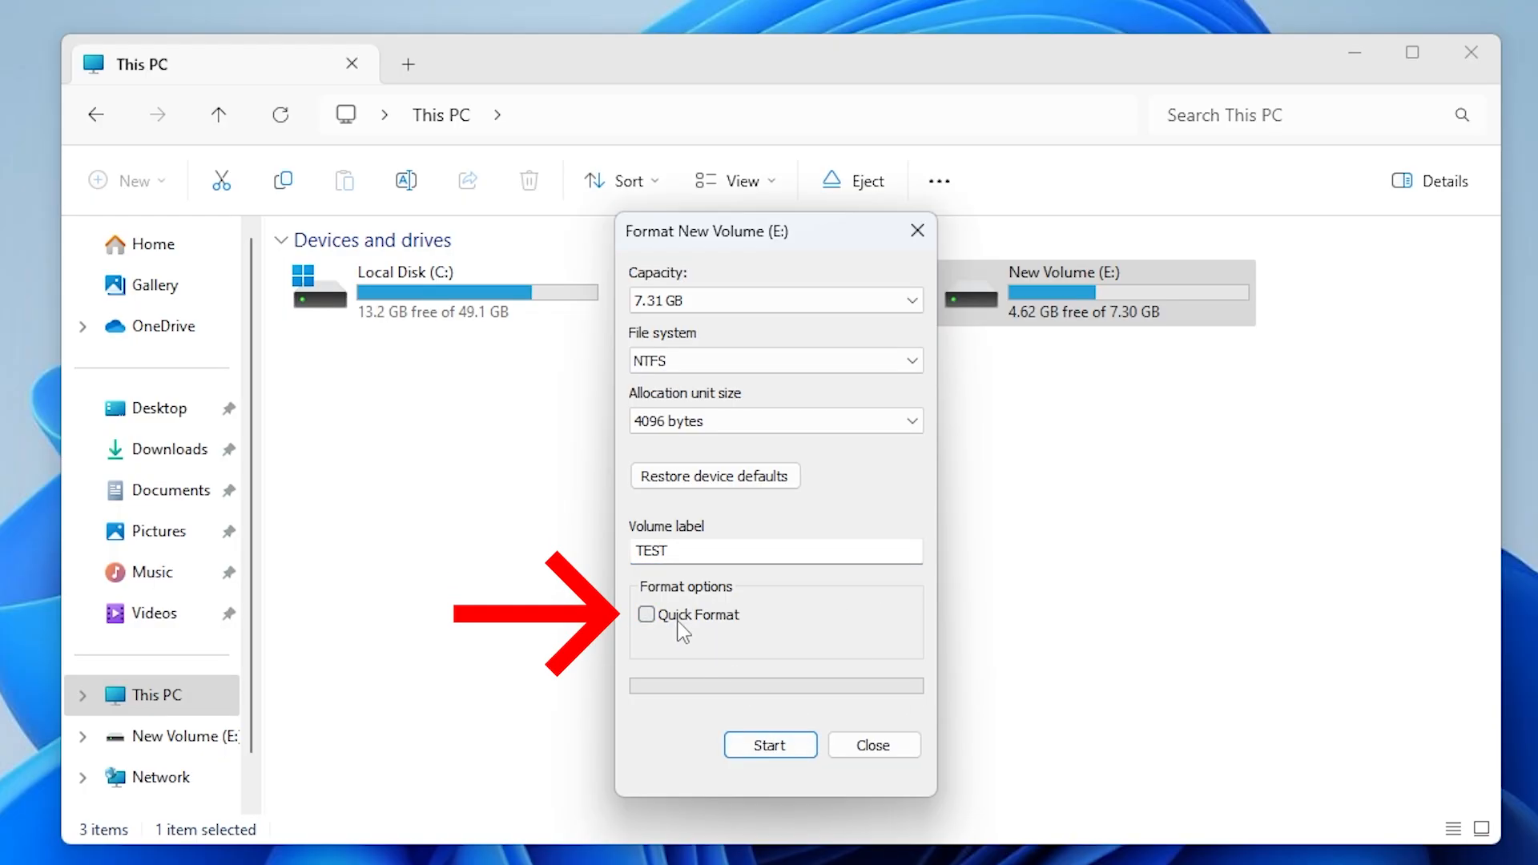
click(771, 745)
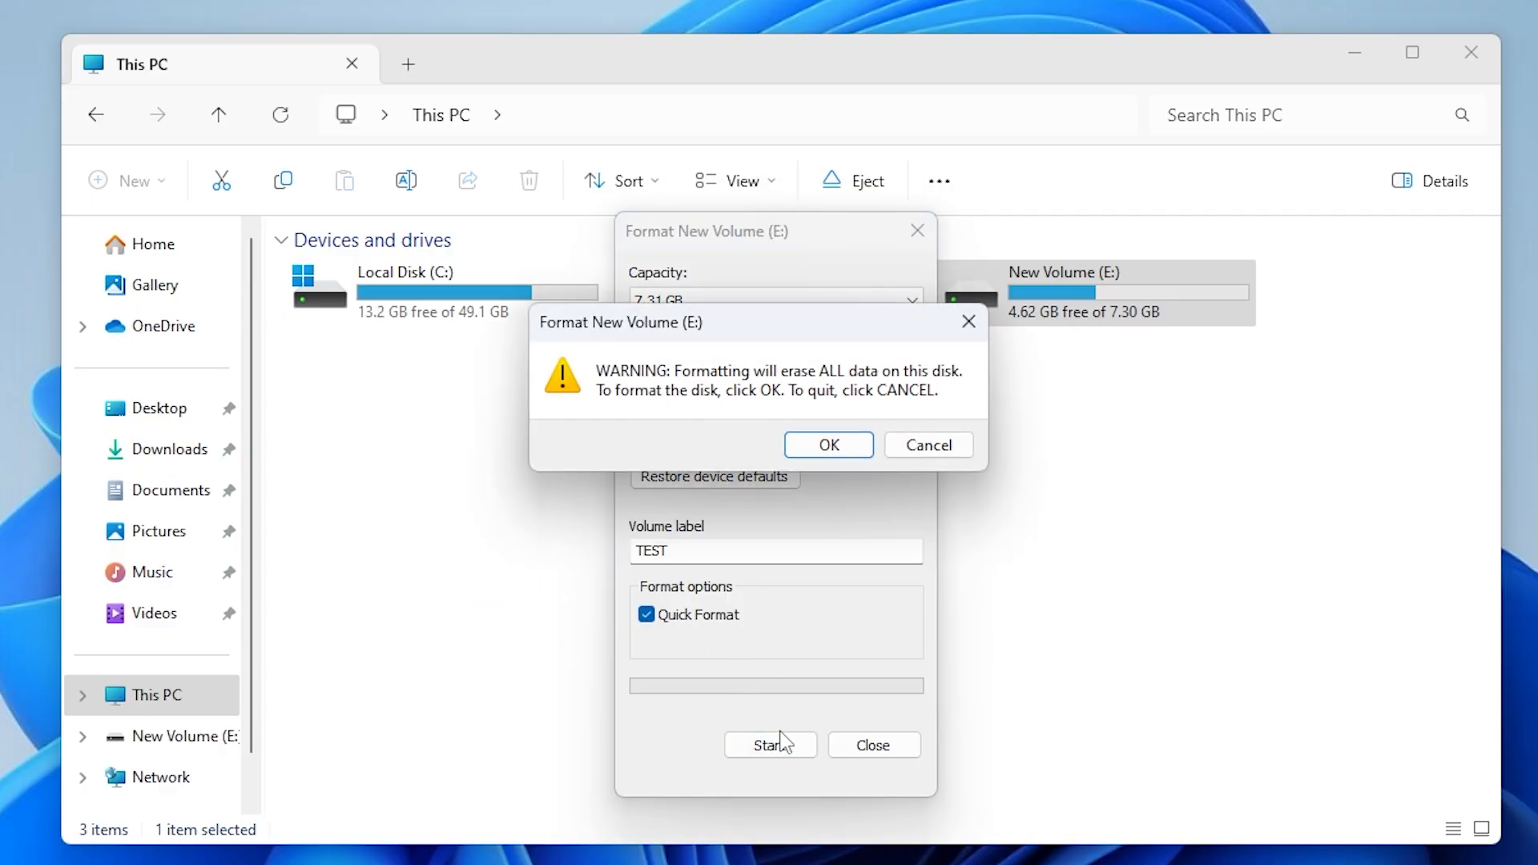
mouse_move(804, 592)
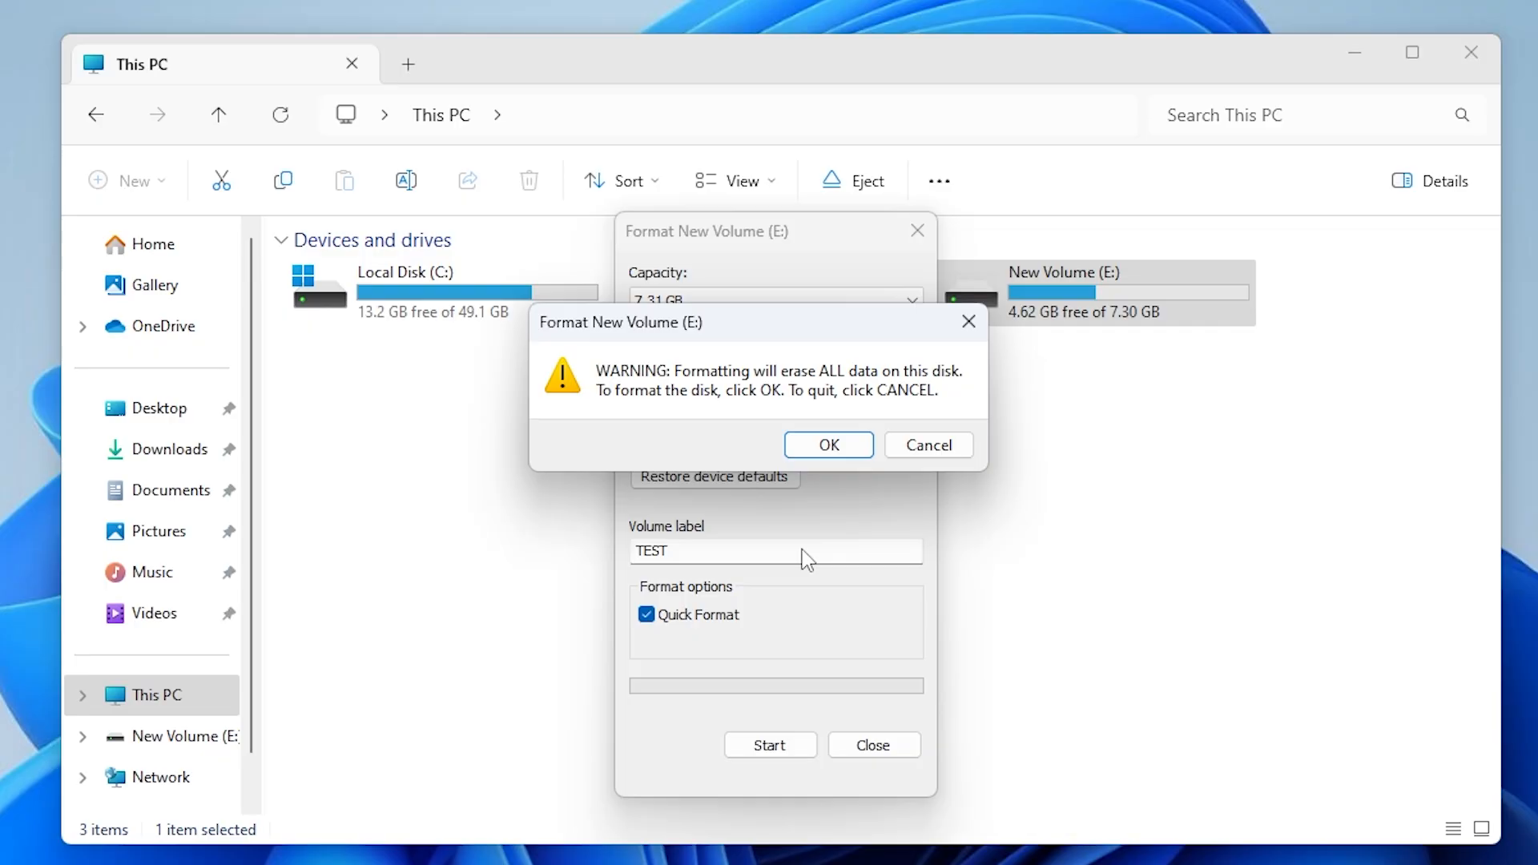
Start formatting drive E:, accepting the warning that all data will be erased
click(826, 443)
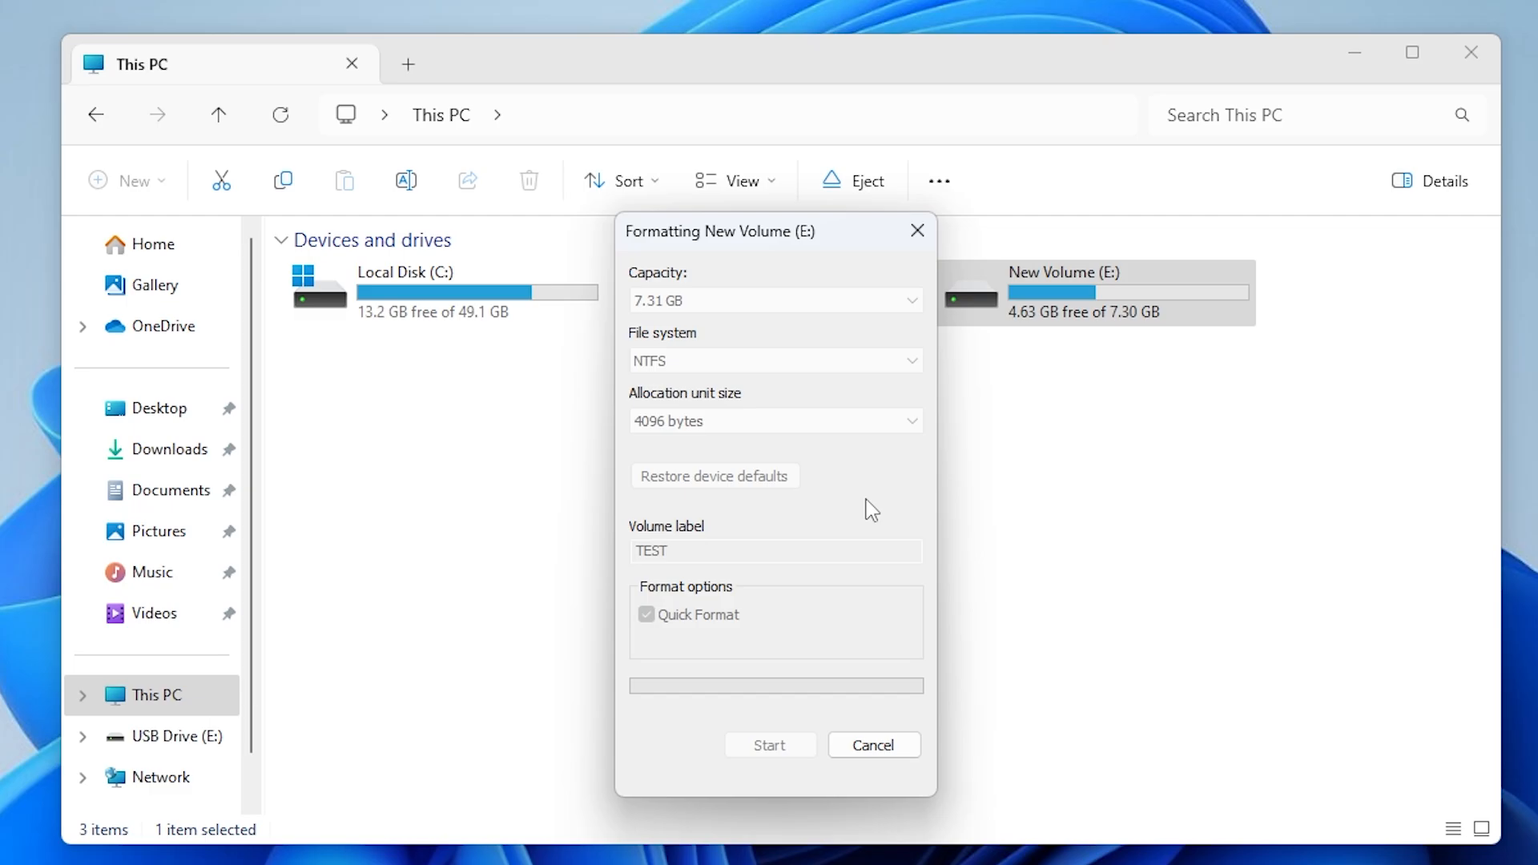
click(769, 745)
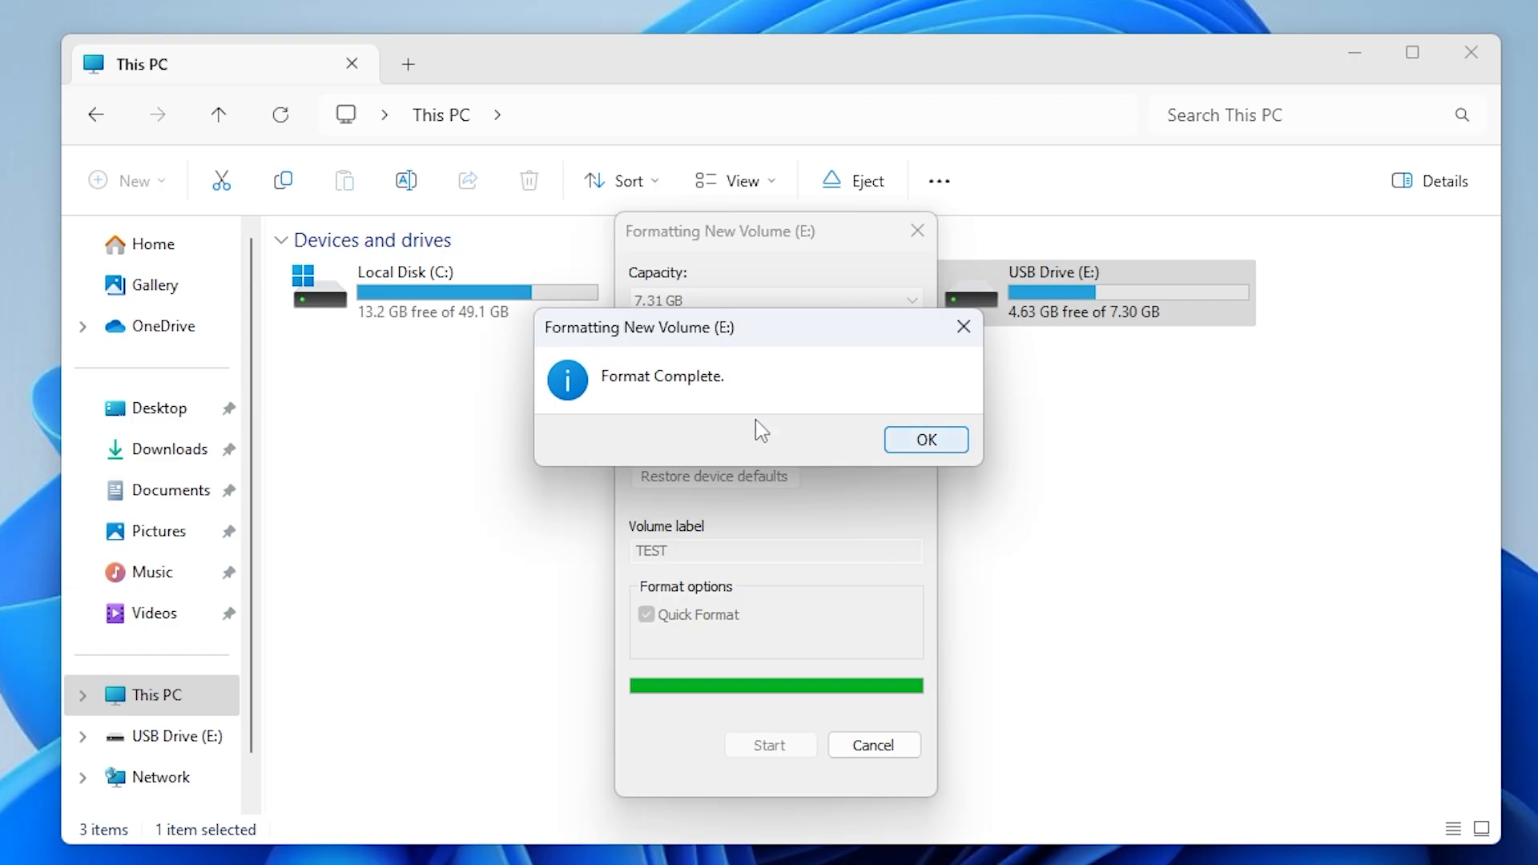
Dismiss the Format Complete message and view the empty TEST (E:) drive
click(923, 439)
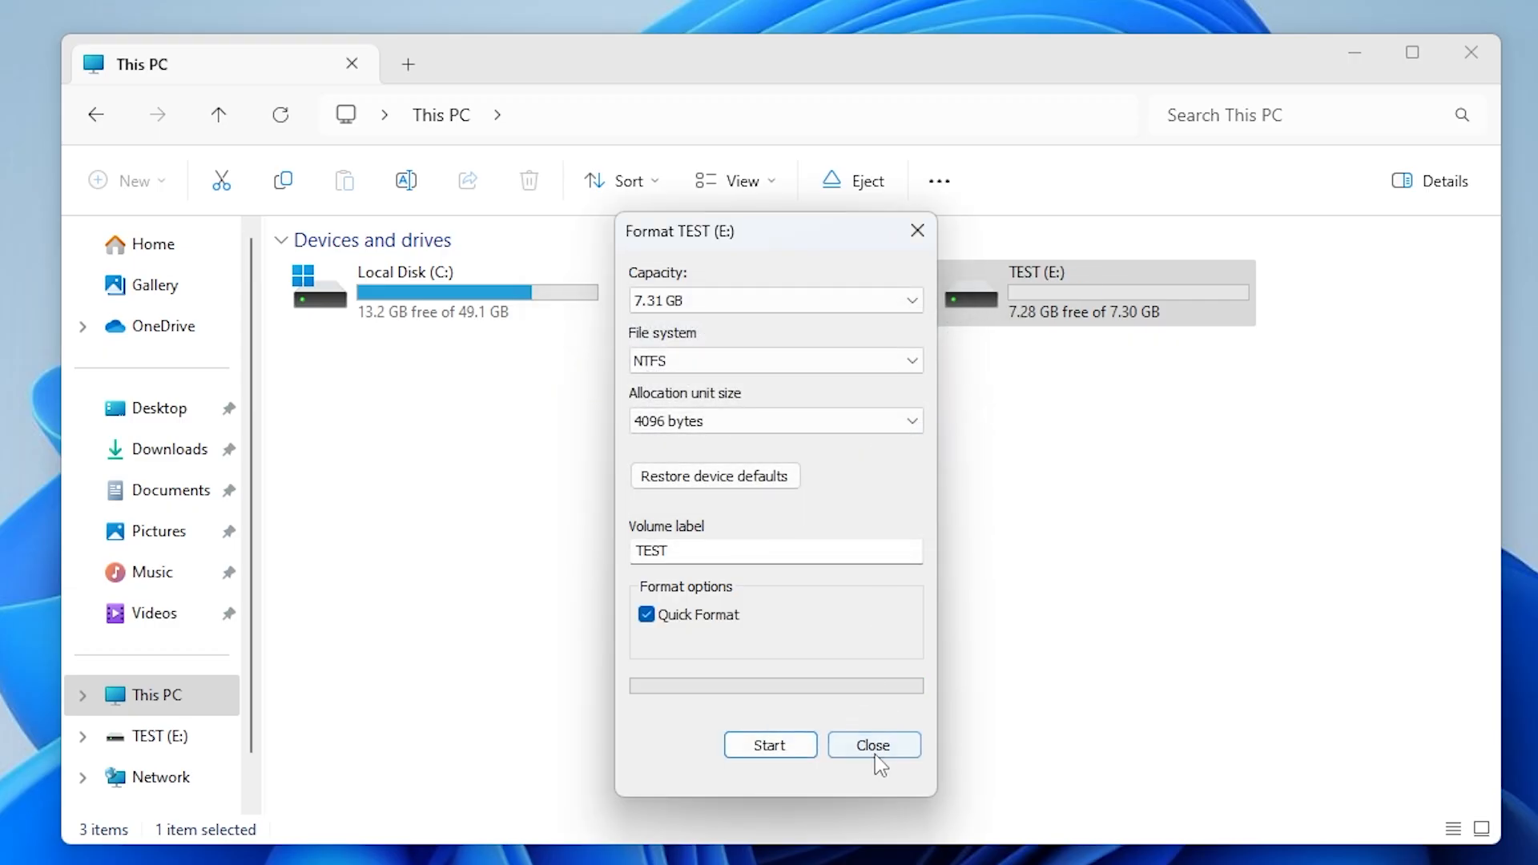
click(872, 744)
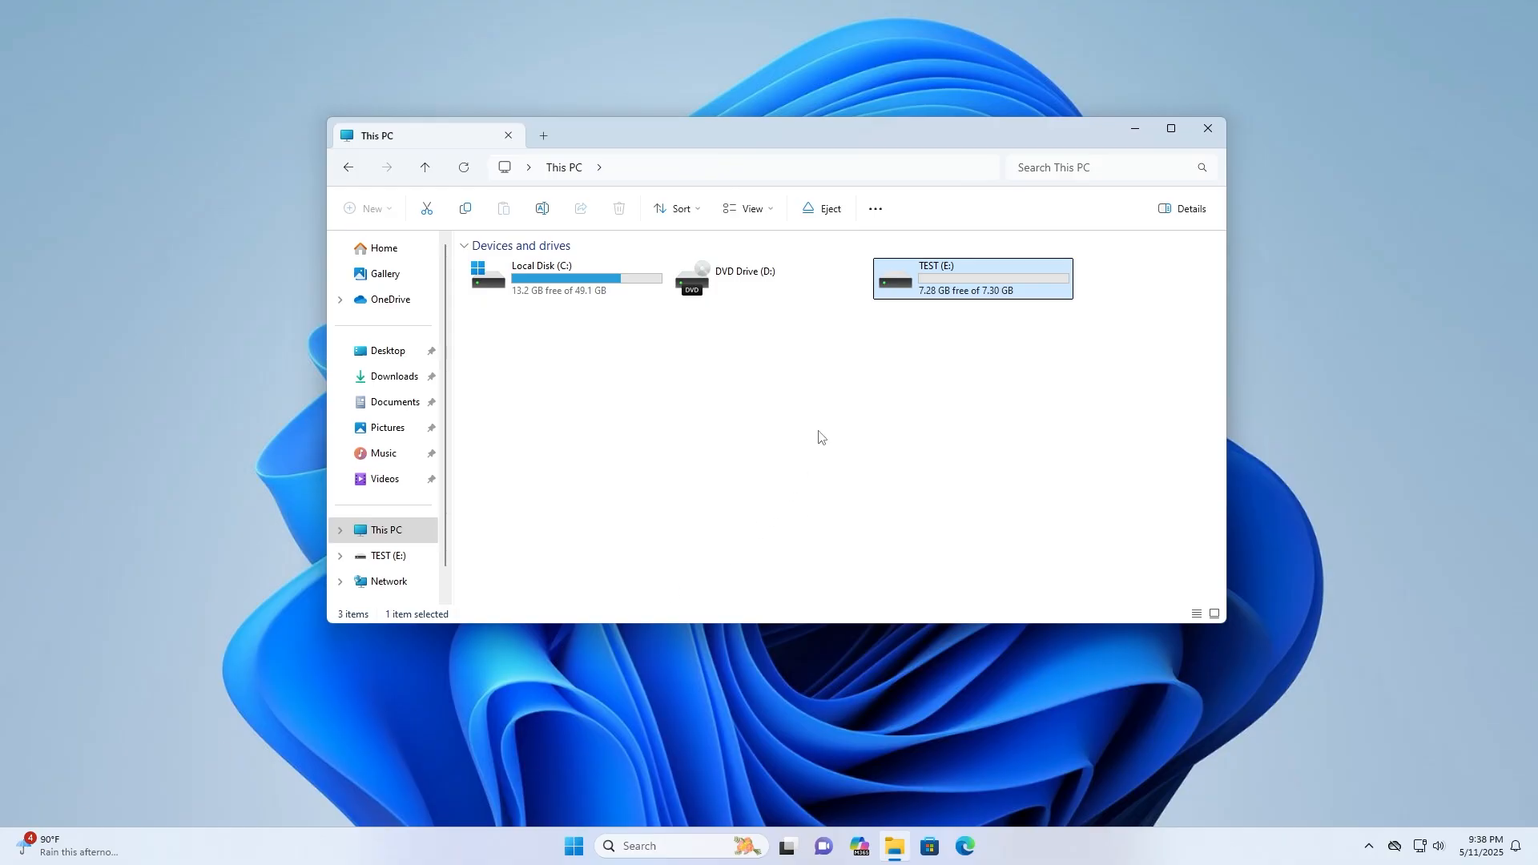
double_click(971, 277)
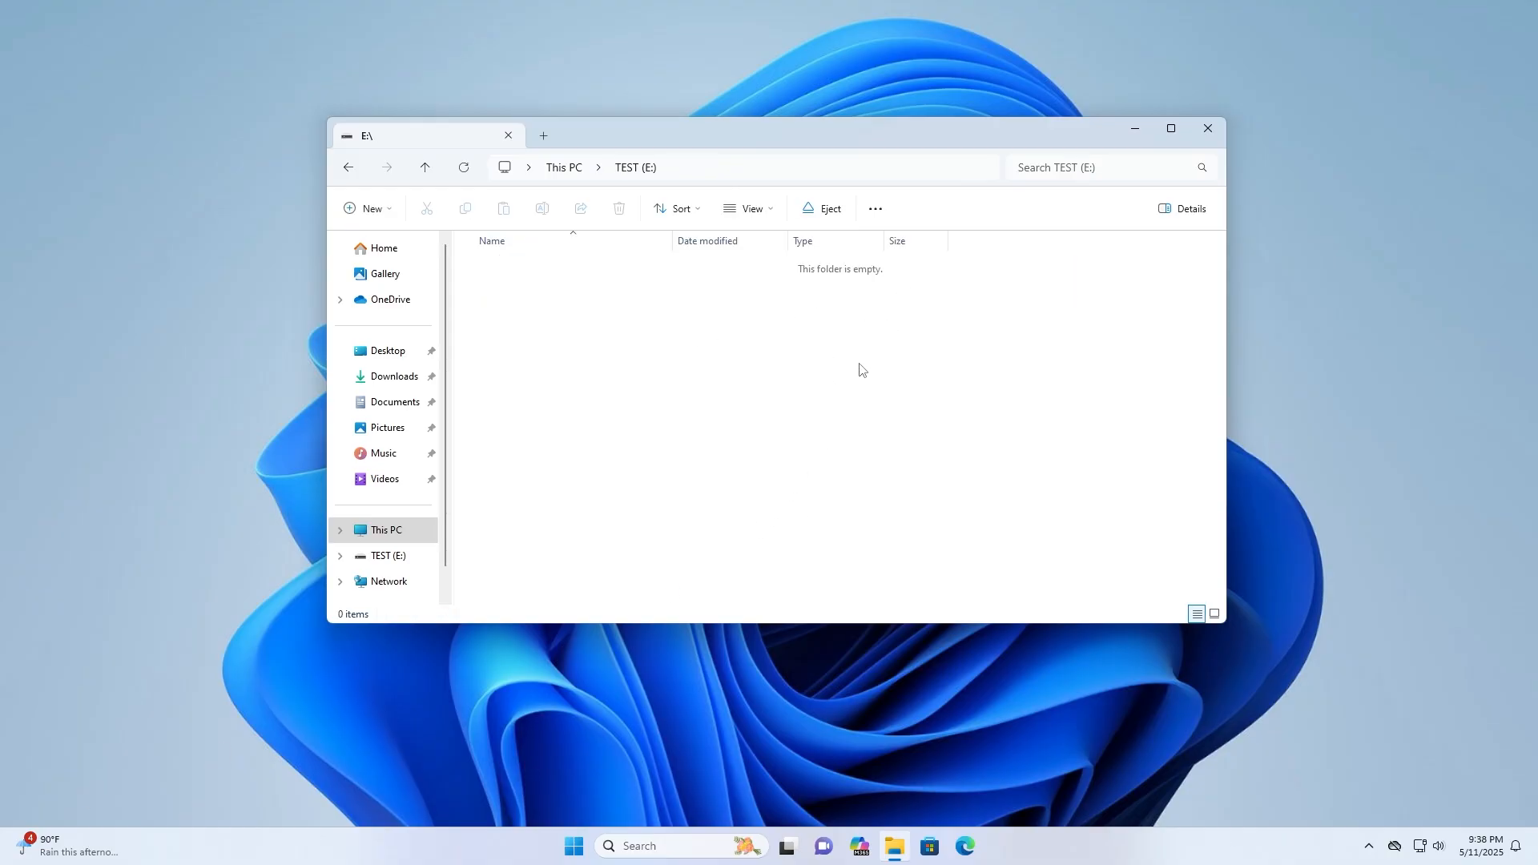